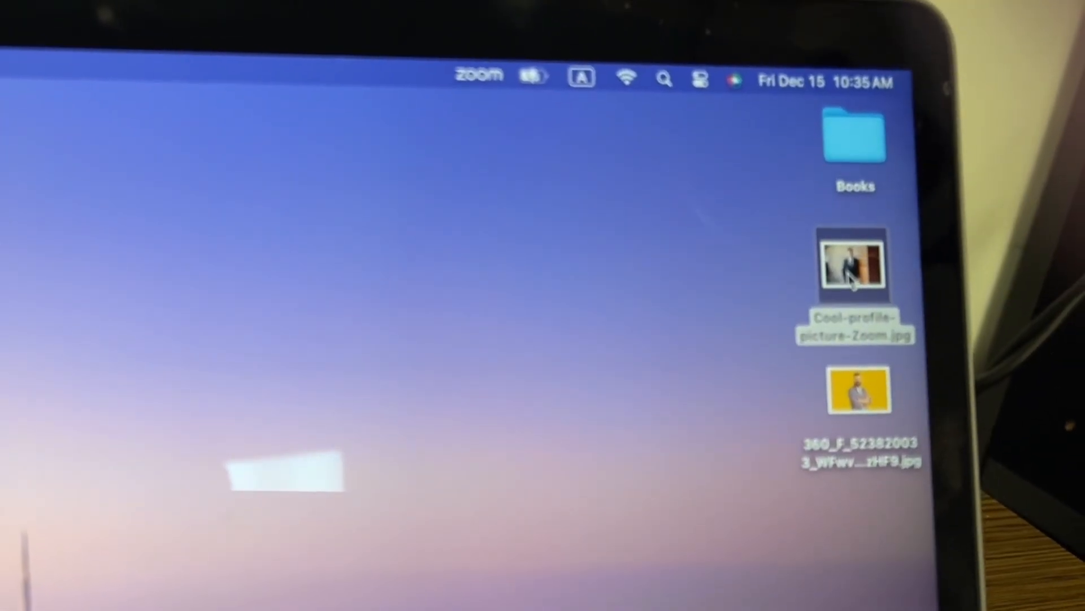
# Remove the background from Cool-profile-picture-Zoom.jpg via Quick Actions, creating a PNG cutout.
pyautogui.rightClick(855, 265)
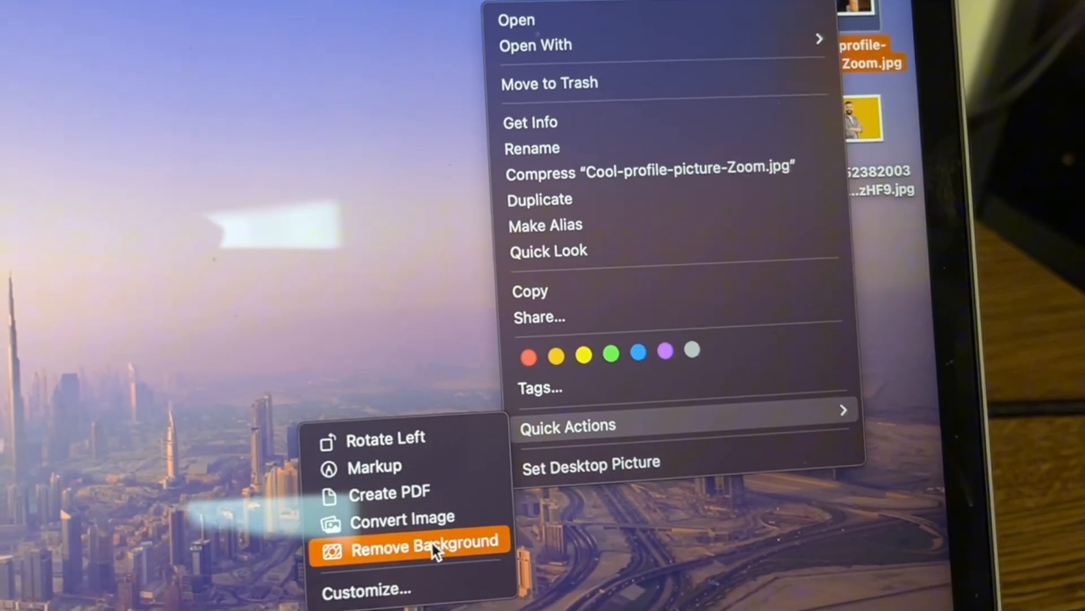
pyautogui.click(426, 546)
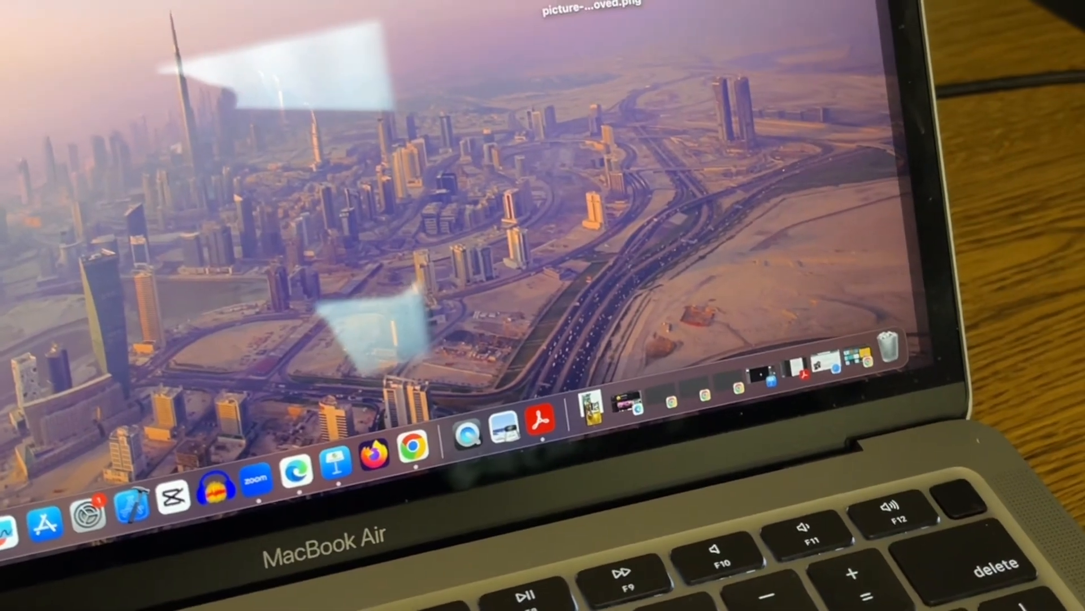
# Remove the background from the 360_F_ photo, then view the Cool-profile-picture PNG cutout in Preview.
pyautogui.rightClick(793, 100)
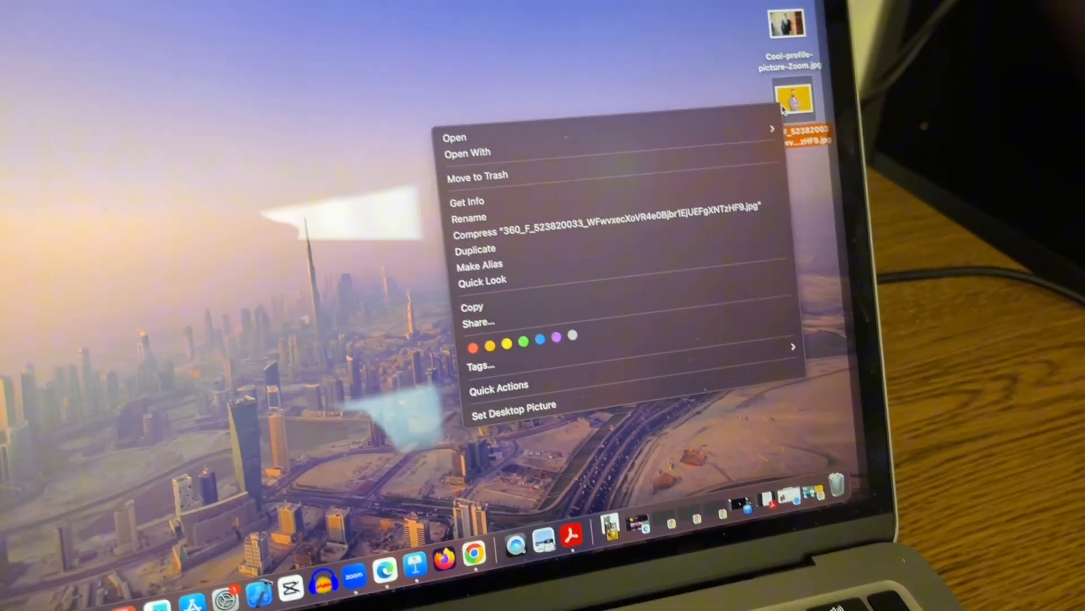
pyautogui.moveTo(499, 384)
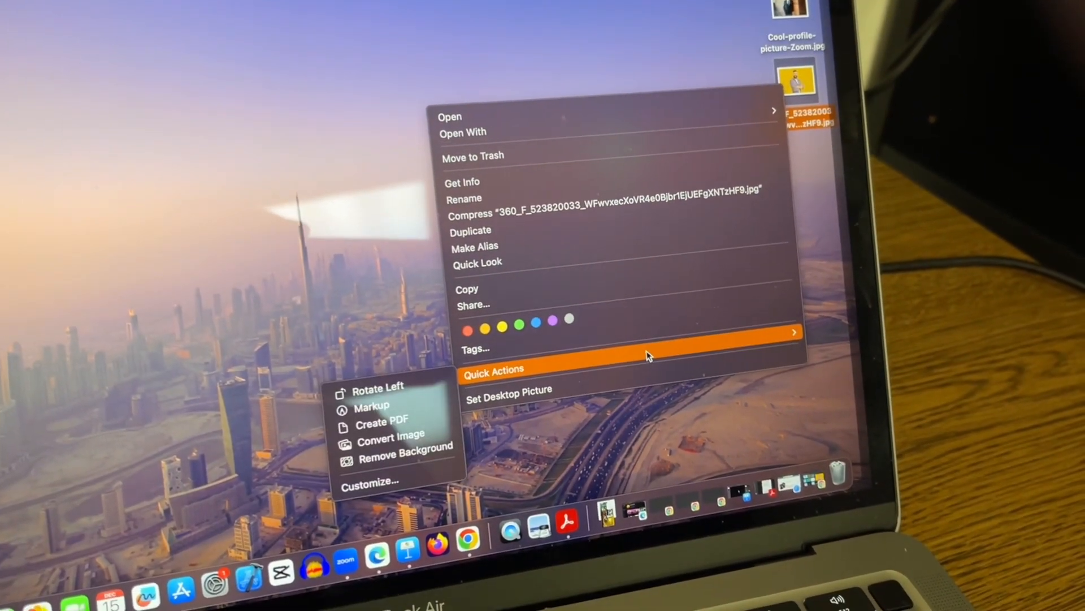
pyautogui.moveTo(398, 461)
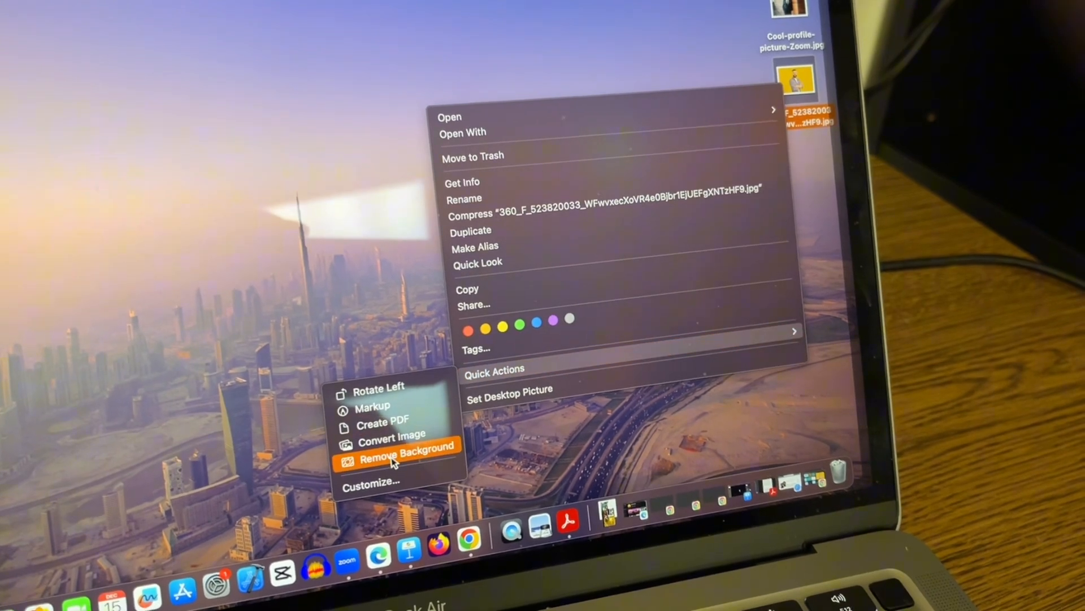
pyautogui.click(409, 443)
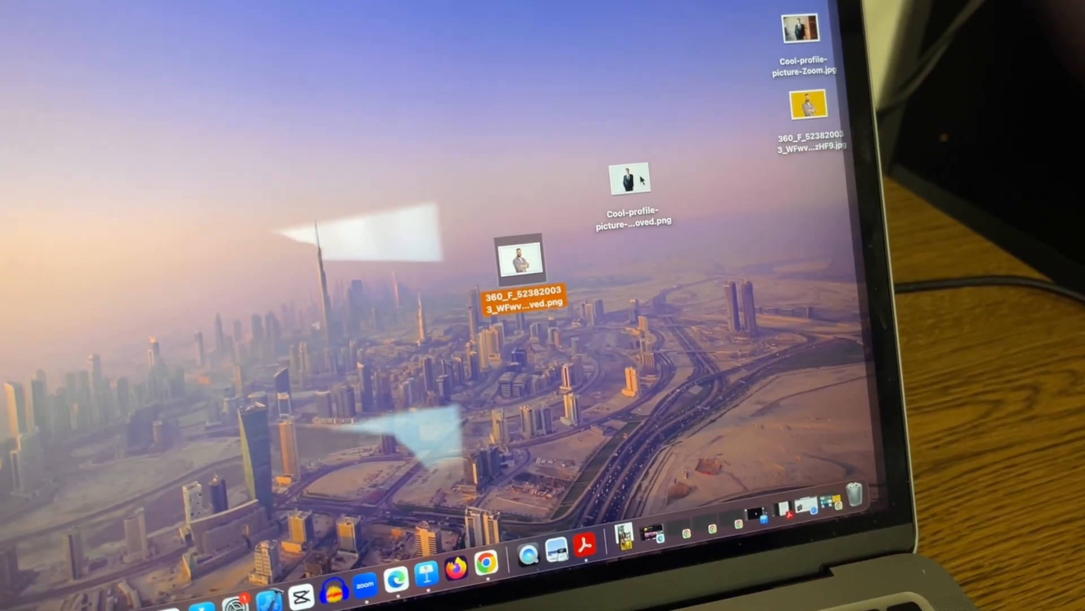
pyautogui.doubleClick(630, 178)
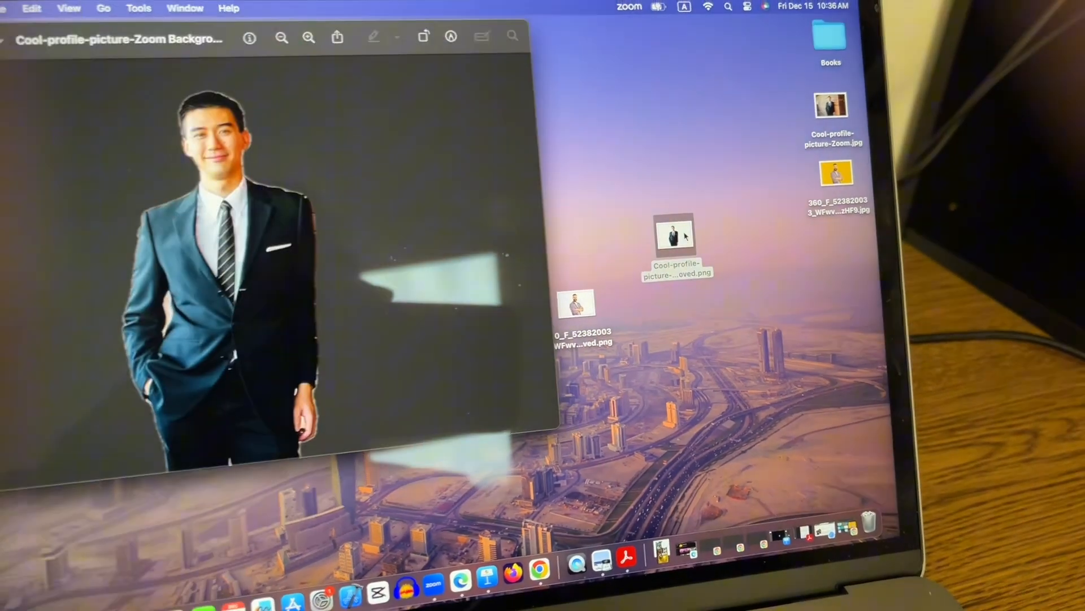